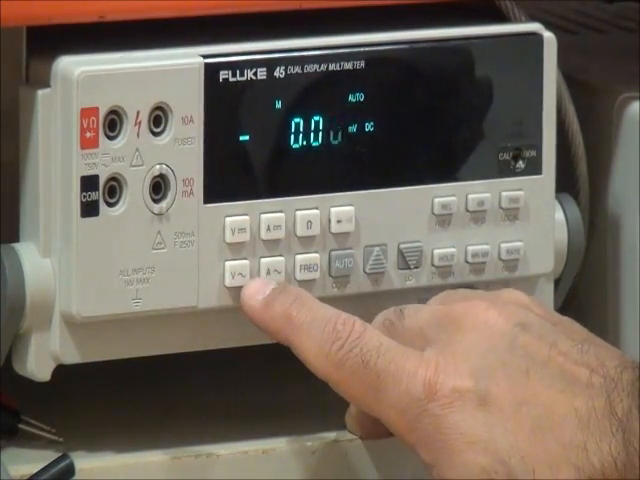
left_click(255, 240)
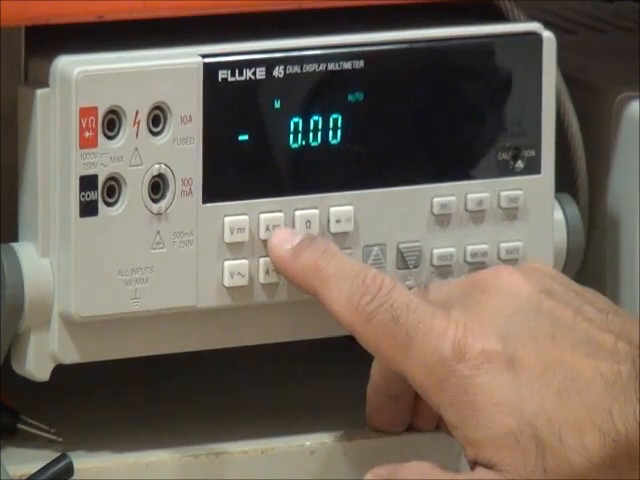